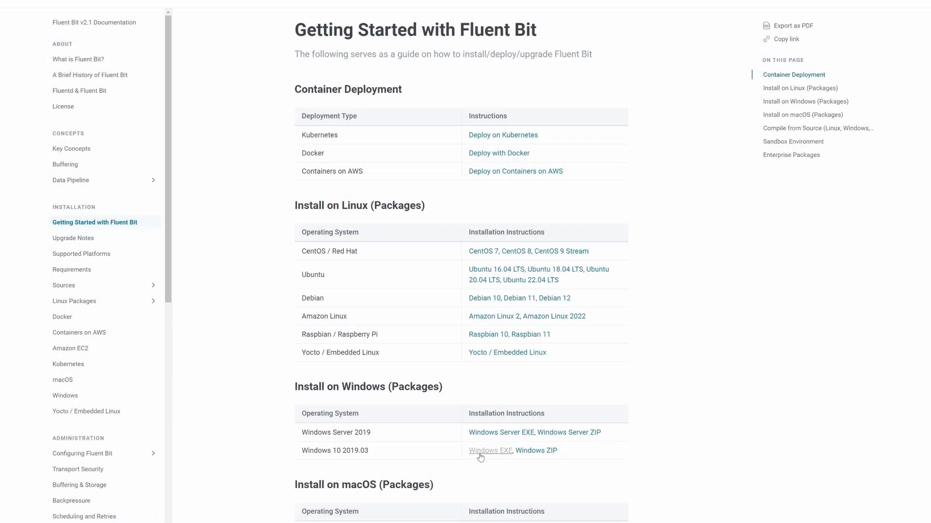
Reach the Fluent Bit Windows page's Installation Packages table with 2.1.2 installers and checksums
left_click(490, 451)
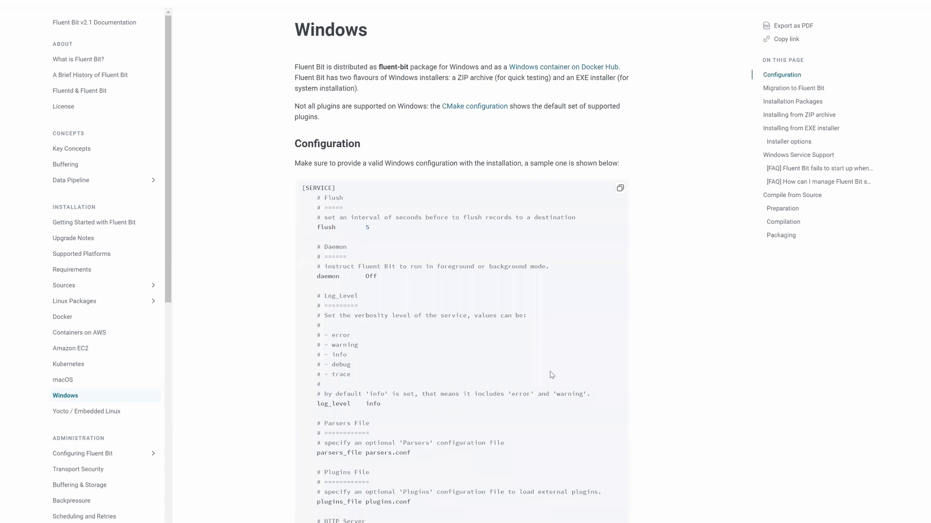
scroll("down", 3)
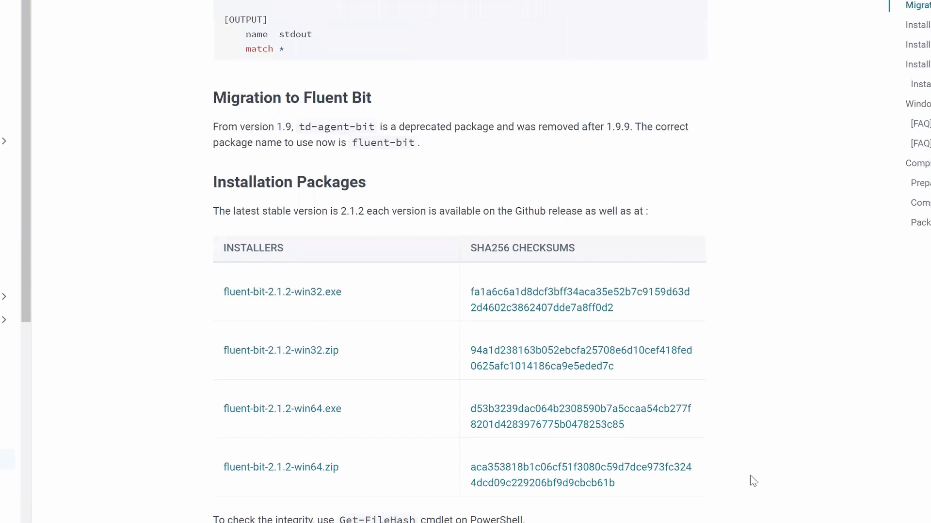
mouse_move(294, 479)
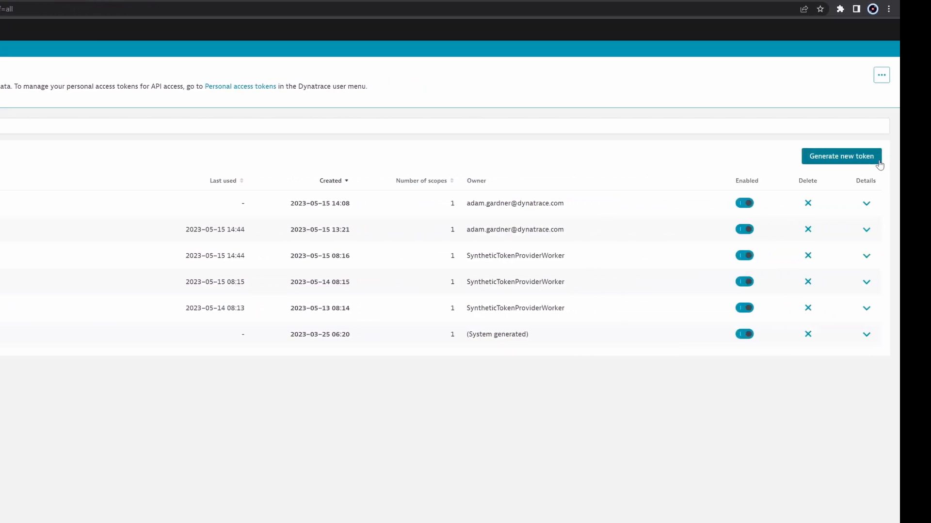
Generate an access token named 'a log in' token with the Ingest logs scope
left_click(841, 156)
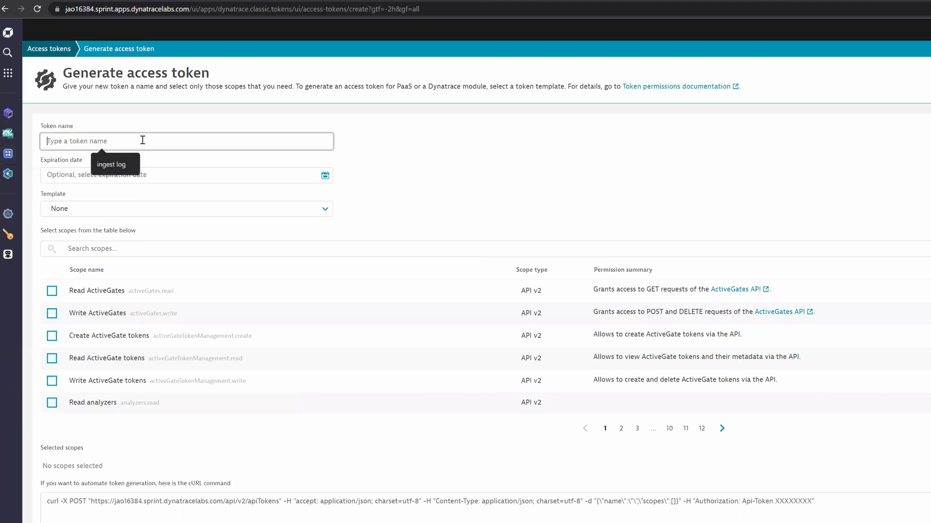
type("a log ingest token")
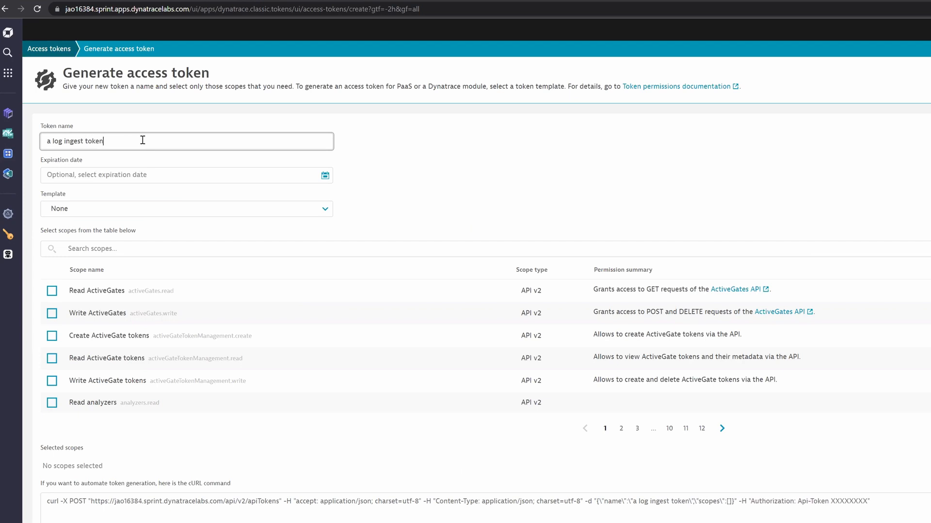
type("ingest log")
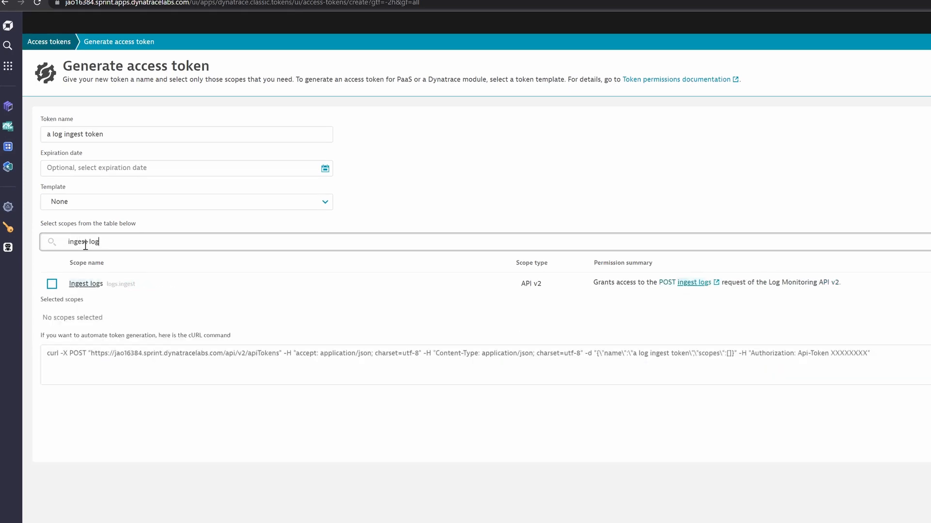
left_click(51, 283)
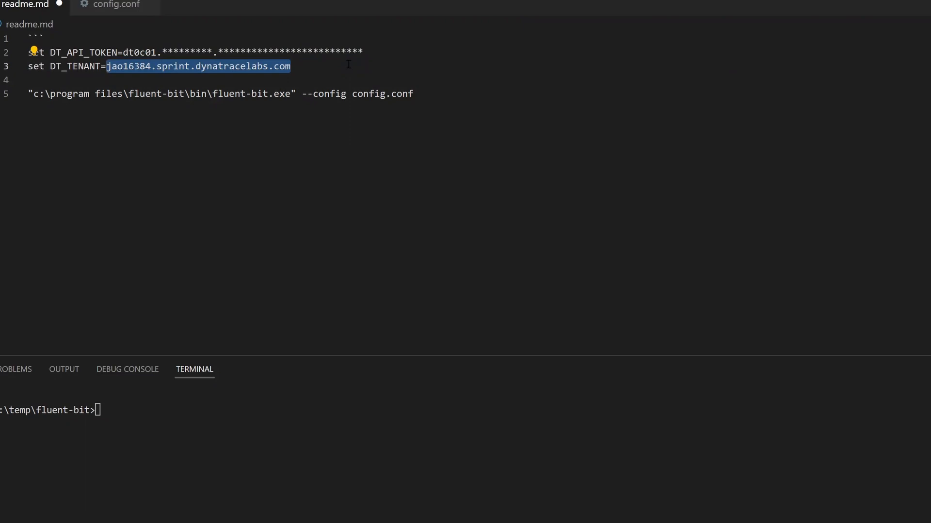
Review config.conf's [OUTPUT] http section posting JSON to ${DT_TENANT}/api/v2/logs/ingest with the API token
left_click(278, 35)
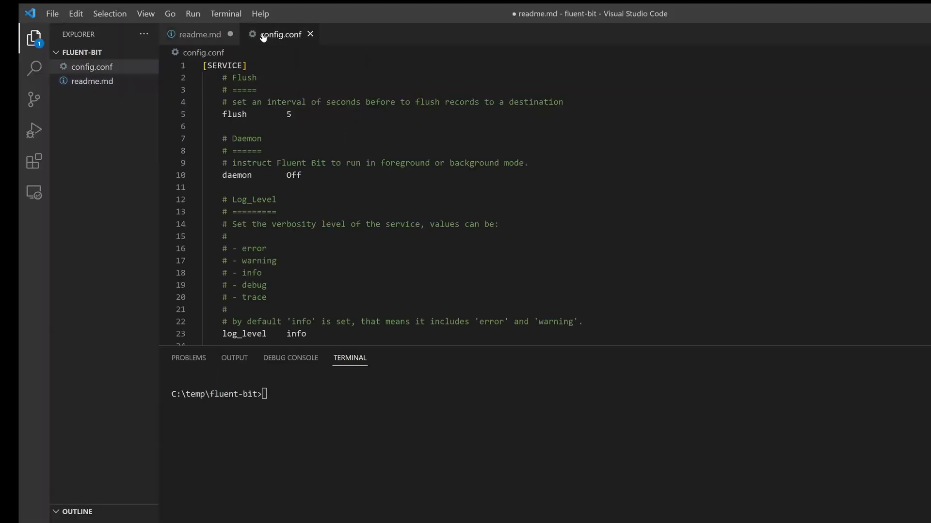
left_click(279, 35)
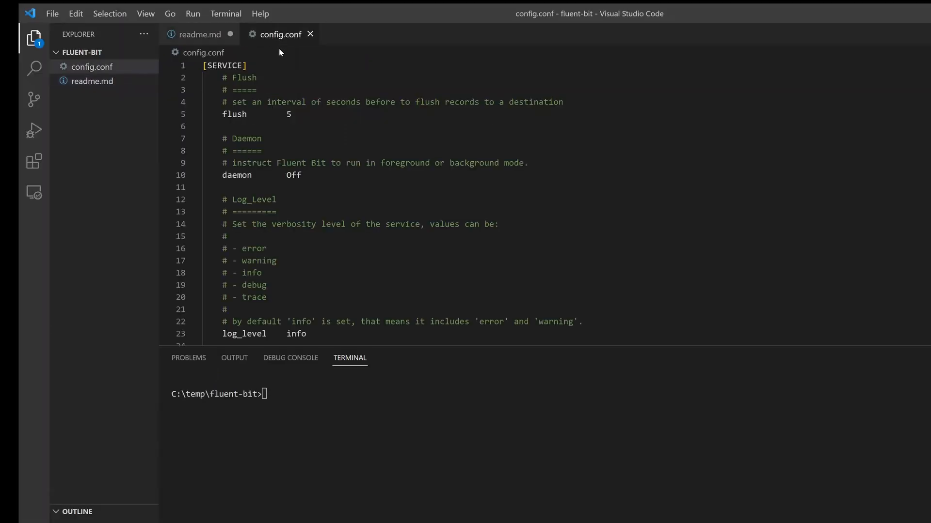
mouse_move(707, 158)
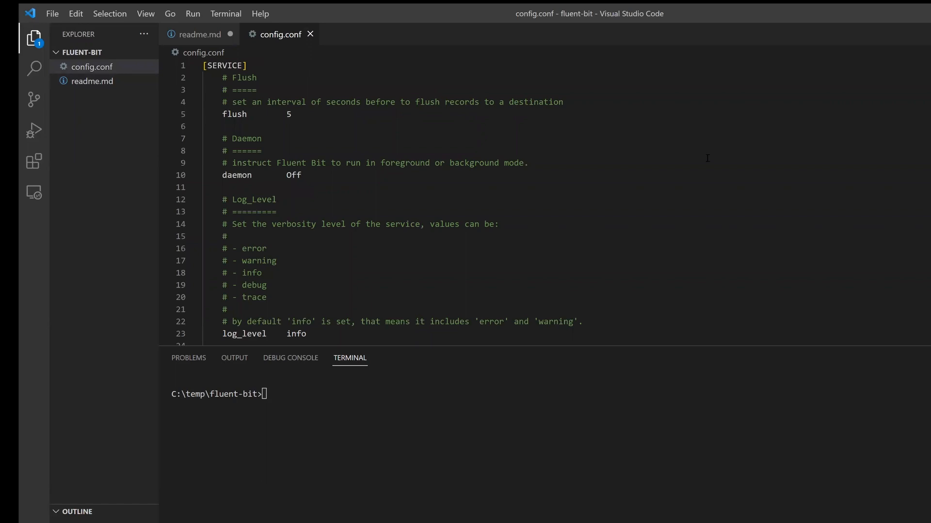
scroll("down", 3)
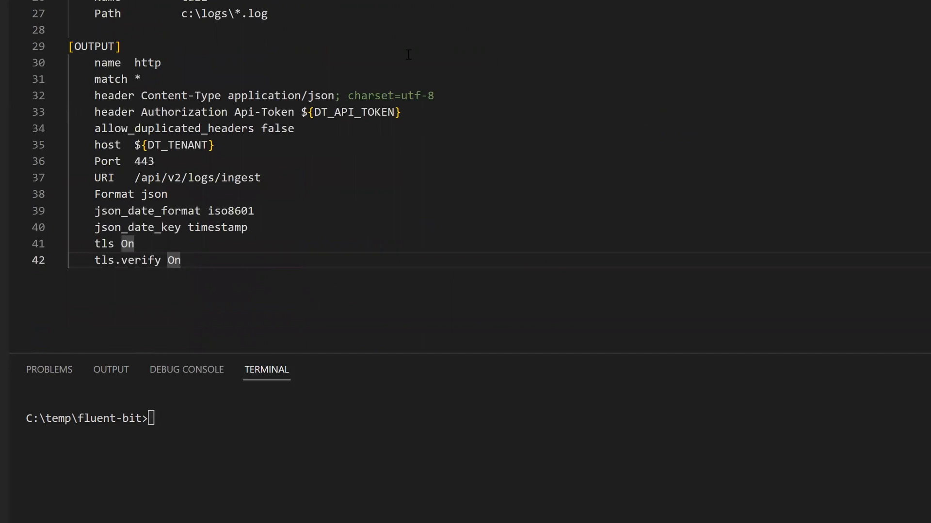
mouse_move(644, 118)
type("\"c:\\program files\\fluent-bit\\bin\\fluent-bit.exe\" --config config.conf")
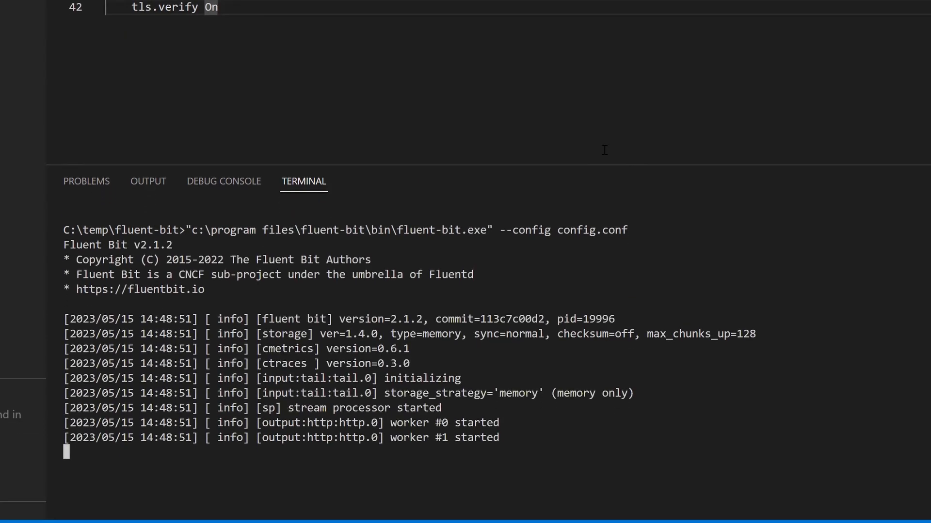
Create my.log in the logs folder containing the line 'line one my.log'
left_click(231, 50)
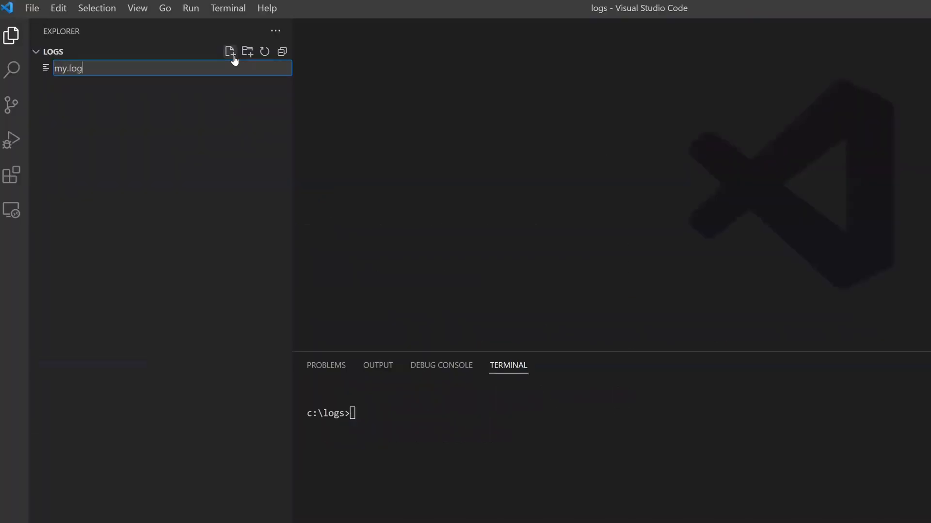
key("Enter")
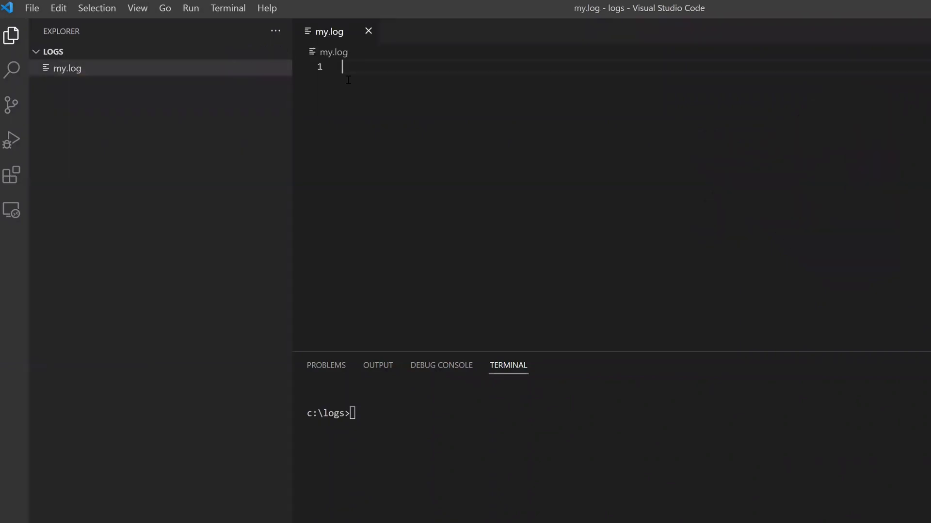
type("line one")
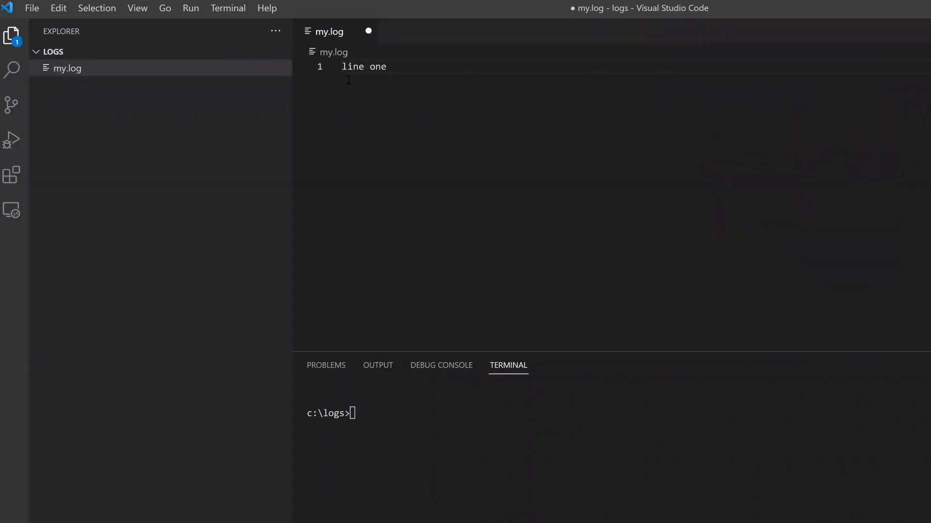
type("my.log")
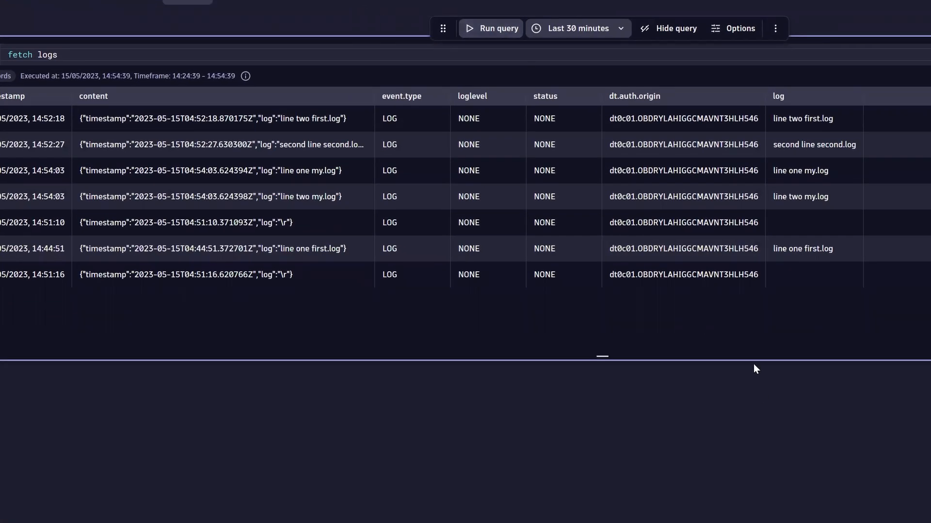
mouse_move(604, 158)
type("| filter matchesPhrase(")
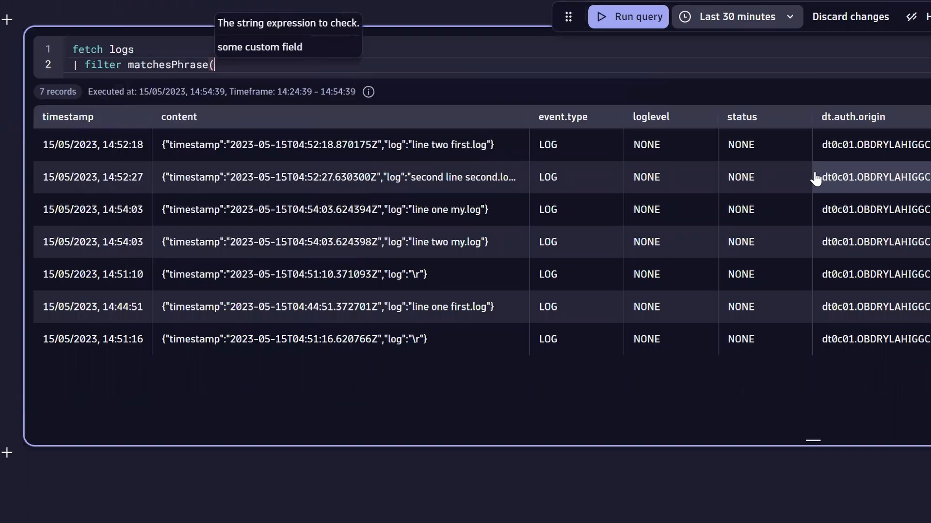
Rerun the log query filtered with matchesPhrase(log, "my.log")
left_click(628, 17)
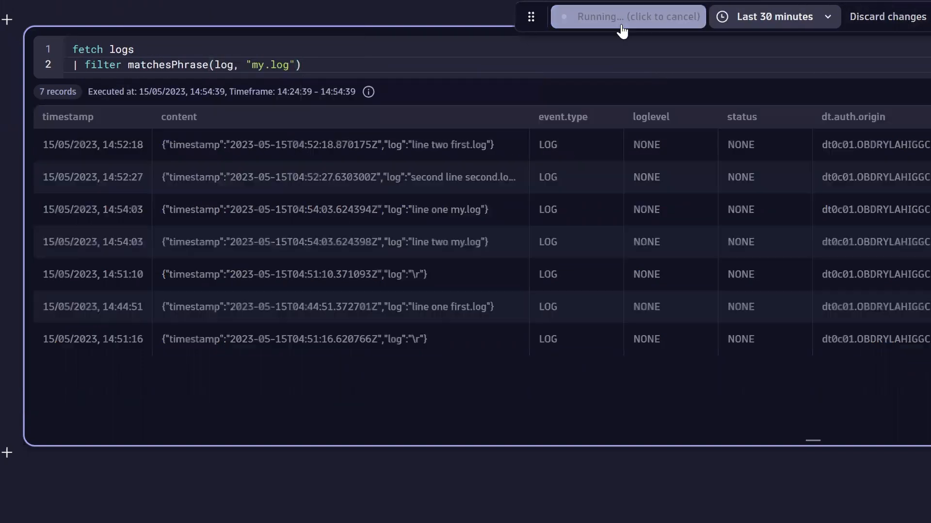